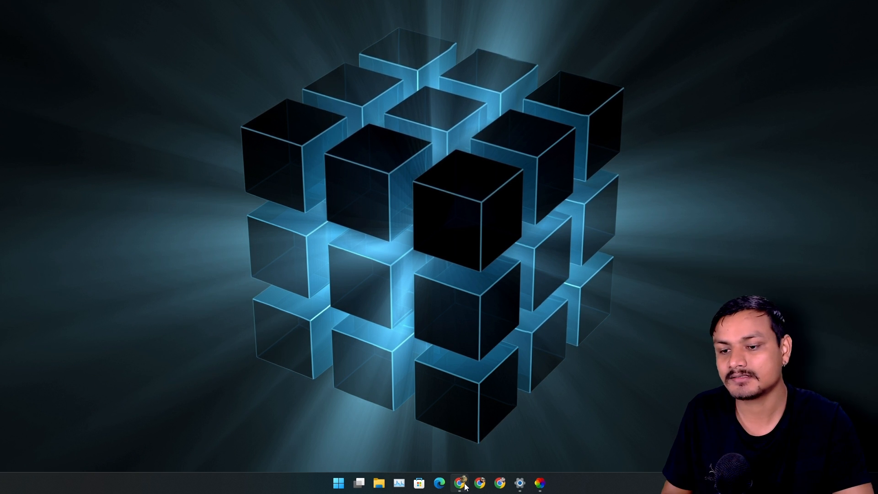
Bring up Chrome on the 'How to Get Live Wallpapers' blog post with its download links
{"action": "left_click", "coordinate": [461, 483]}
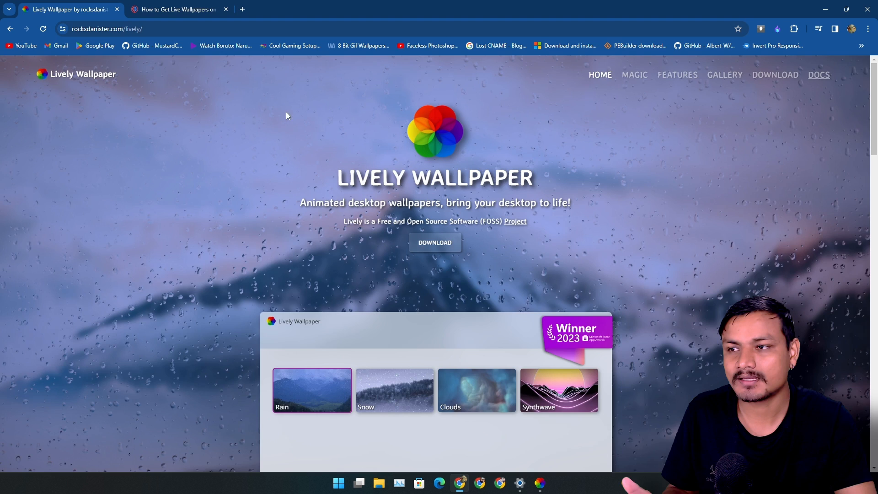
{"action": "left_click", "coordinate": [176, 9]}
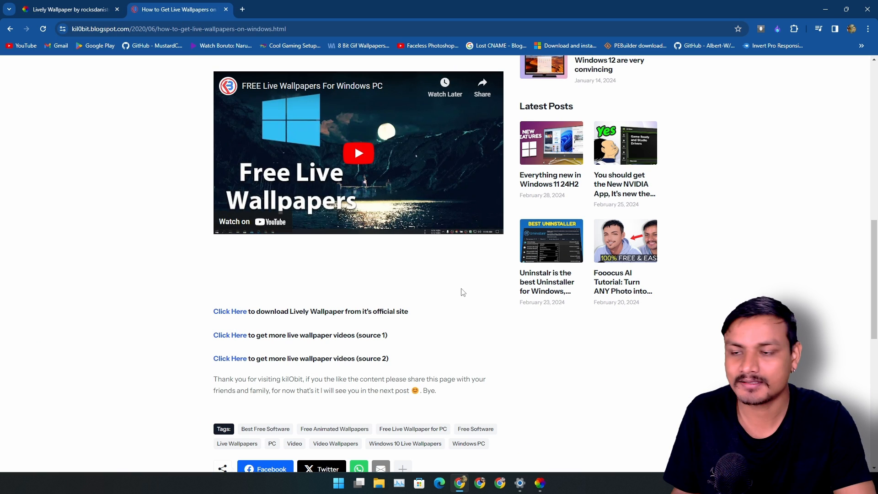
{"action": "mouse_move", "coordinate": [456, 307]}
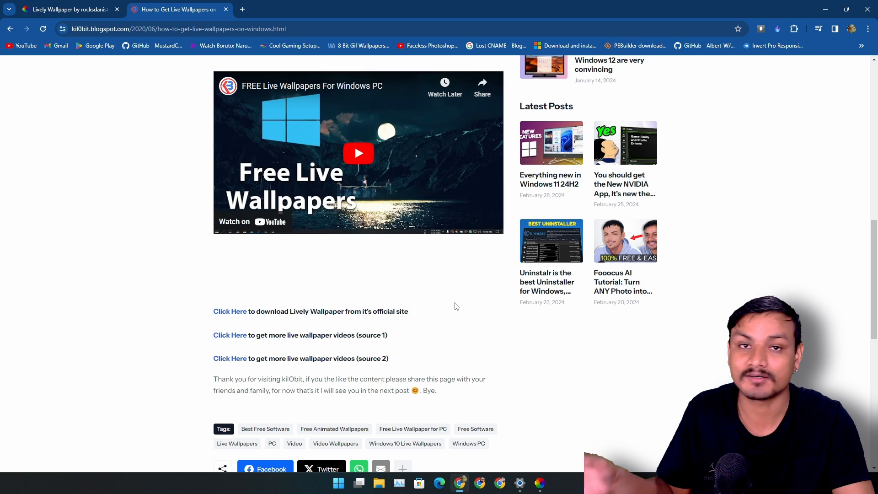
{"action": "mouse_move", "coordinate": [446, 308]}
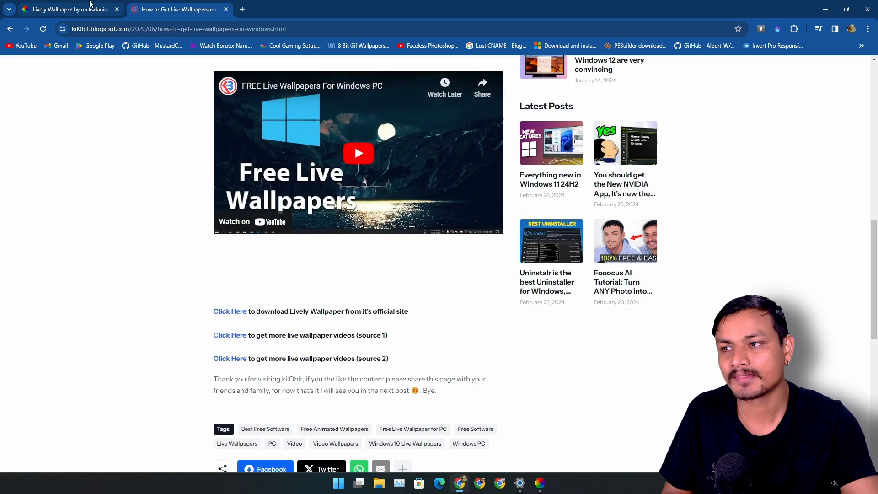
Return to the Lively Wallpaper homepage and reach its 'Ready to get started?' download section
{"action": "left_click", "coordinate": [64, 9]}
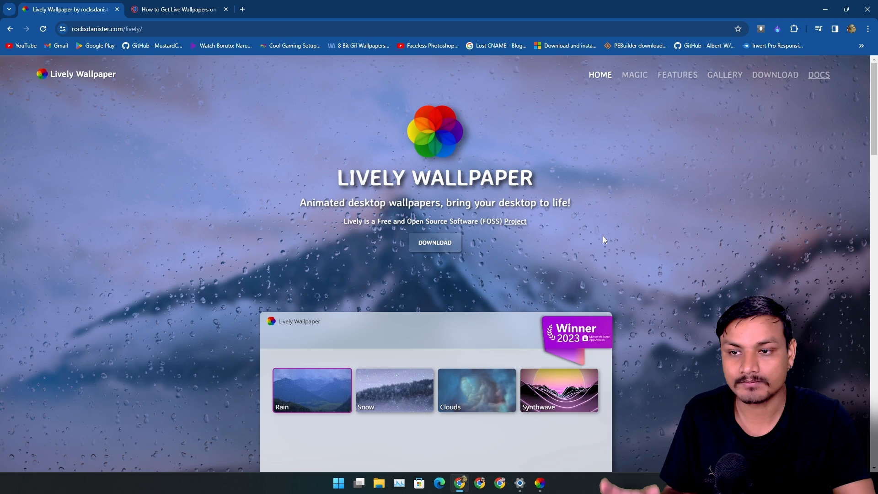
{"action": "mouse_move", "coordinate": [623, 258]}
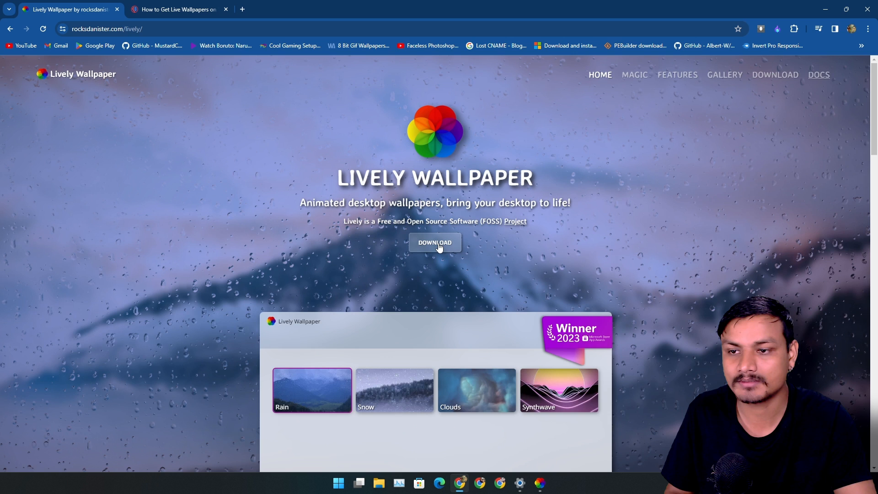
{"action": "scroll", "scroll_direction": "down", "scroll_amount": 3}
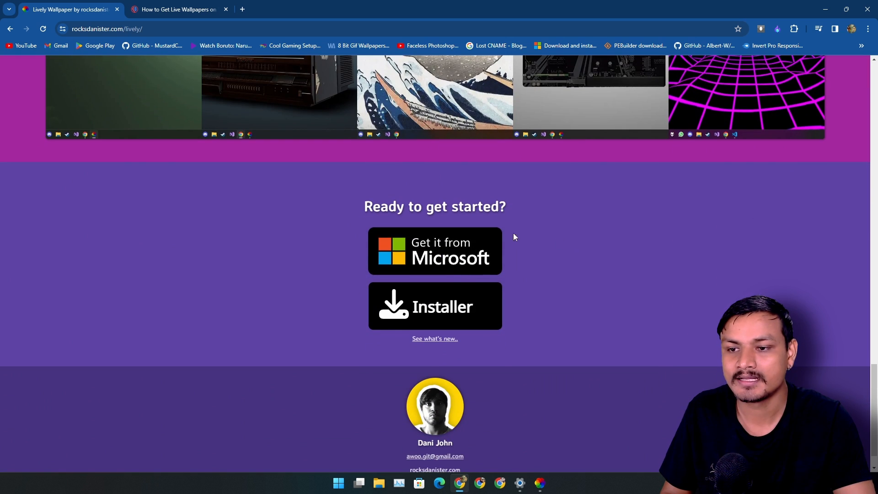
{"action": "mouse_move", "coordinate": [435, 253]}
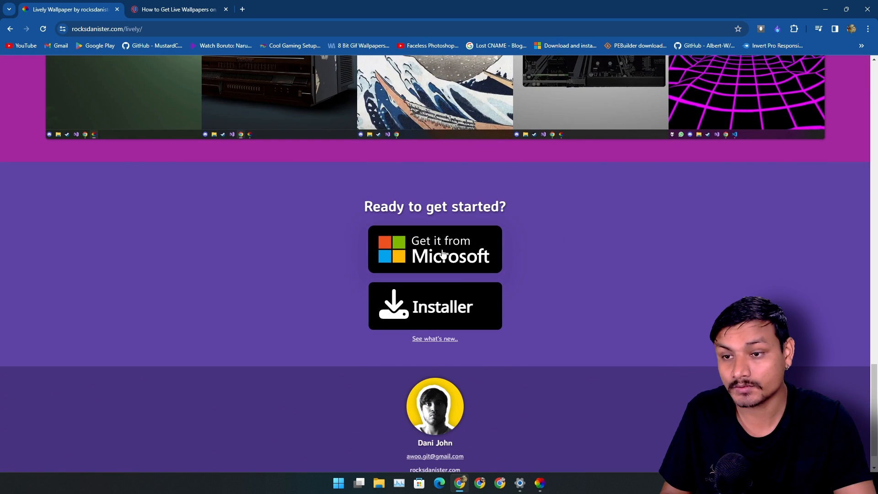
{"action": "mouse_move", "coordinate": [482, 314]}
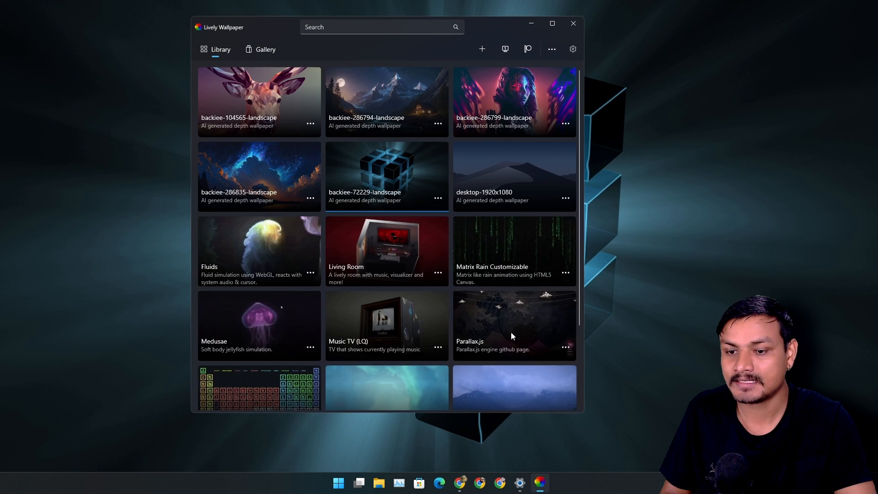
Browse the installed wallpaper Library grid, then minimise Lively to show the cube desktop
{"action": "scroll", "scroll_direction": "down", "scroll_amount": 3}
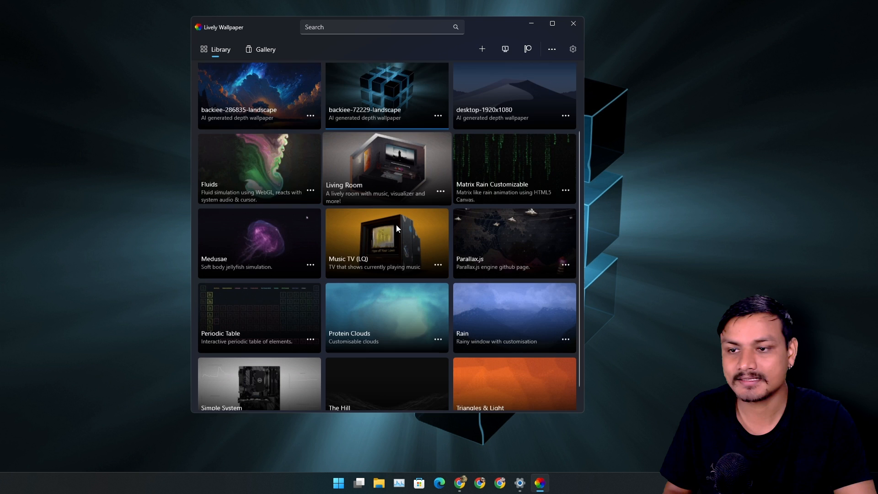
{"action": "scroll", "scroll_direction": "down", "scroll_amount": 3}
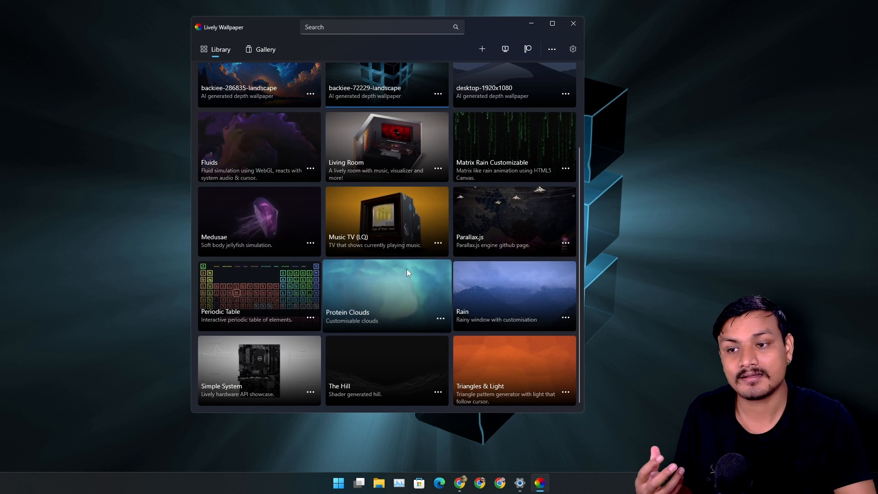
{"action": "mouse_move", "coordinate": [520, 147]}
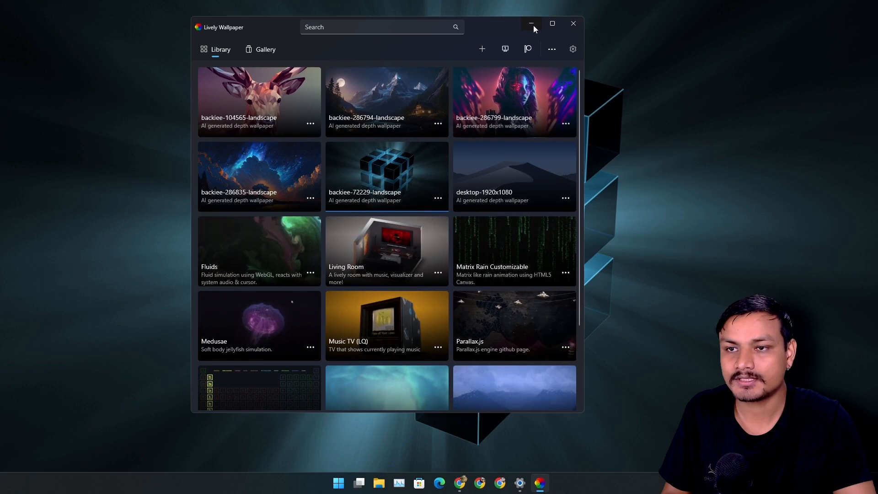
{"action": "left_click", "coordinate": [530, 24]}
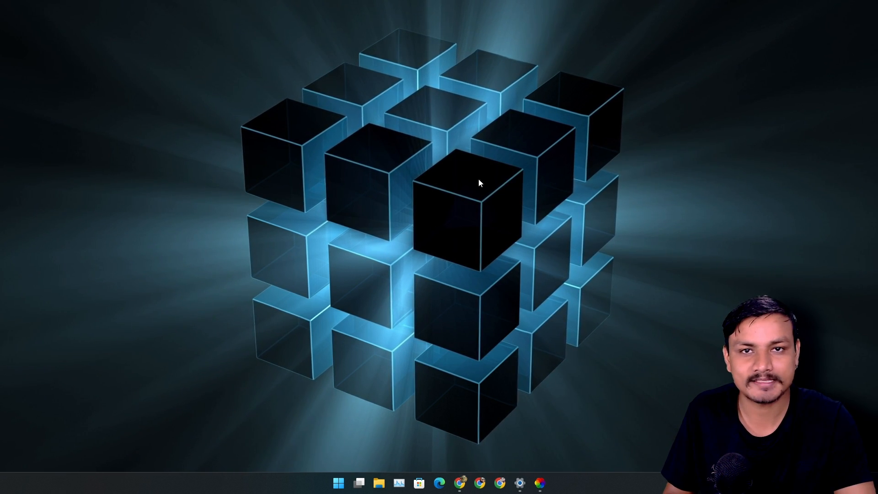
{"action": "left_click", "coordinate": [540, 482]}
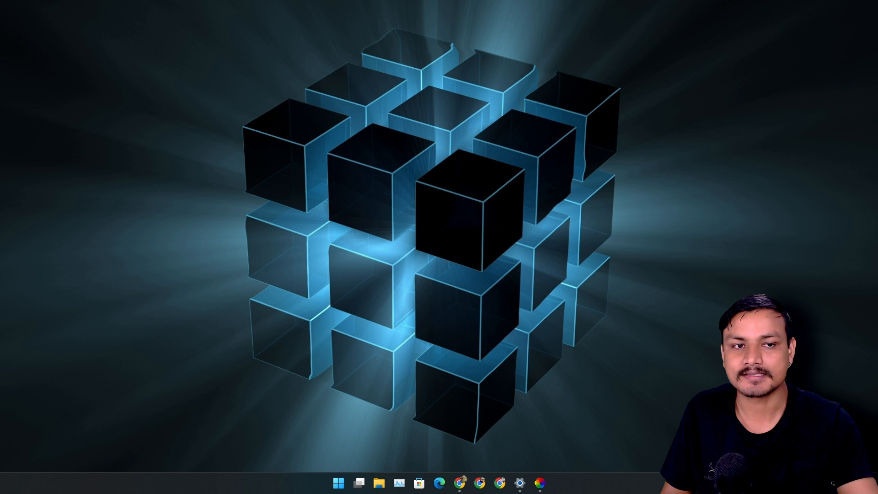
Add backiee-288614.jpg from Pictures to Lively and choose Depth Wallpaper for it
{"action": "left_click", "coordinate": [380, 482]}
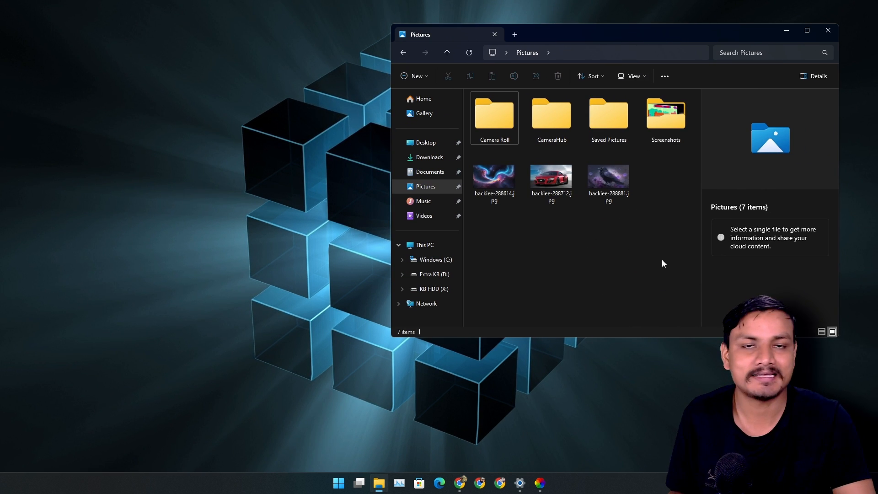
{"action": "left_click", "coordinate": [495, 177]}
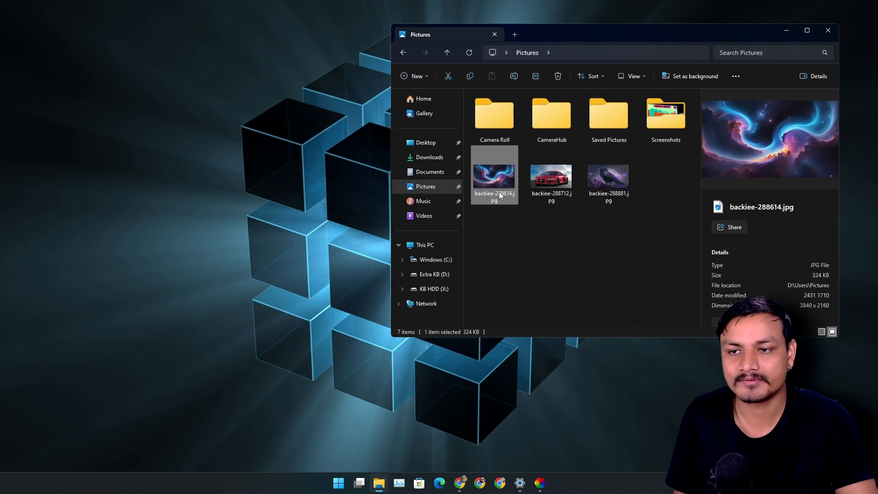
{"action": "mouse_move", "coordinate": [580, 163]}
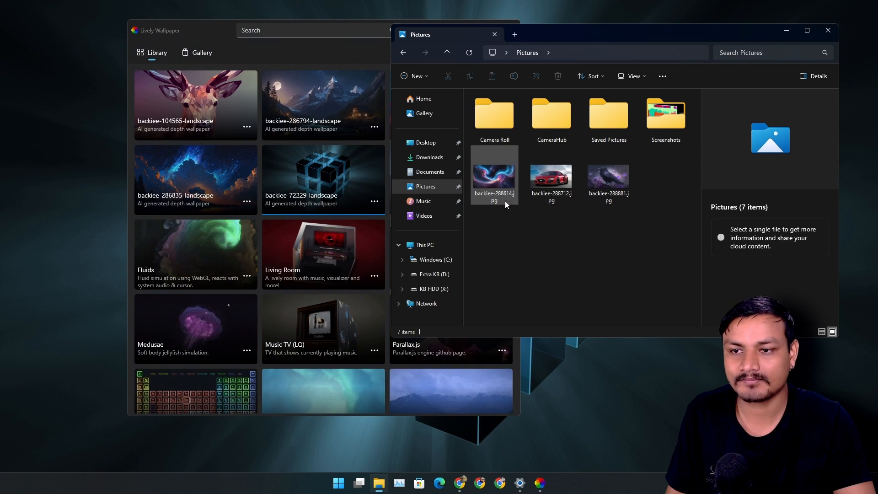
{"action": "left_click", "coordinate": [494, 174]}
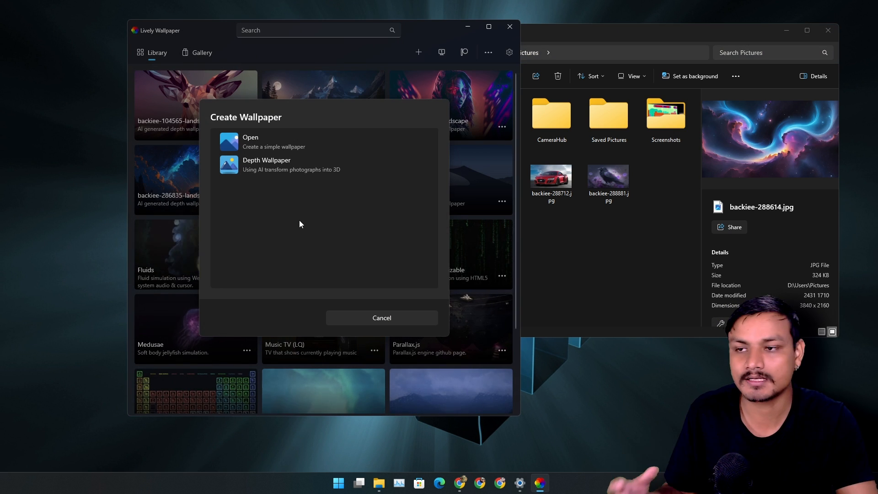
{"action": "mouse_move", "coordinate": [299, 141]}
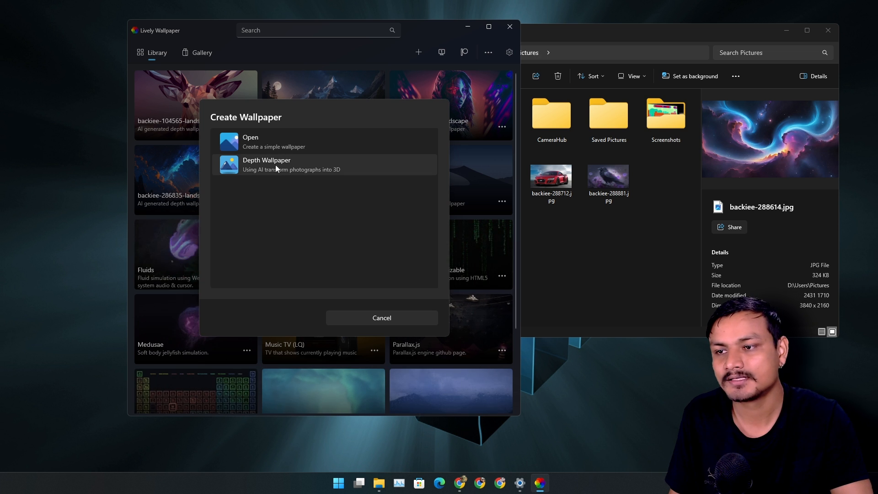
{"action": "left_click", "coordinate": [266, 165]}
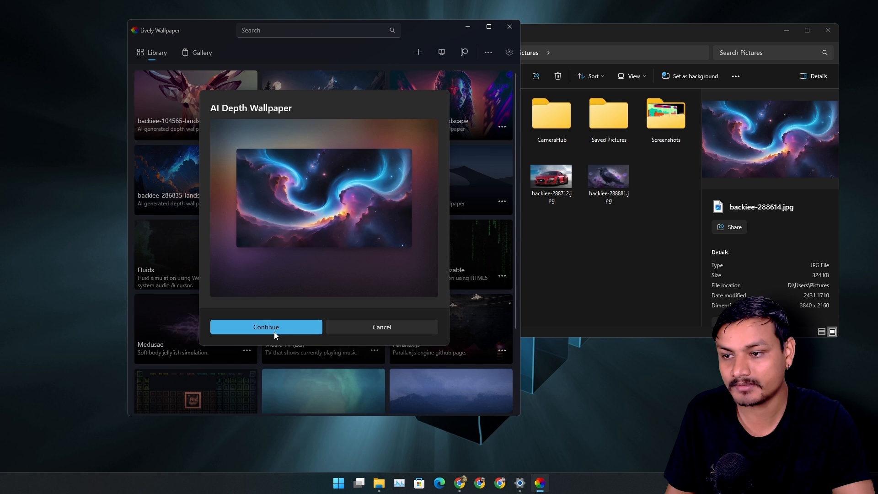
Process the nebula image into an AI depth wallpaper and apply it to the desktop
{"action": "left_click", "coordinate": [266, 327]}
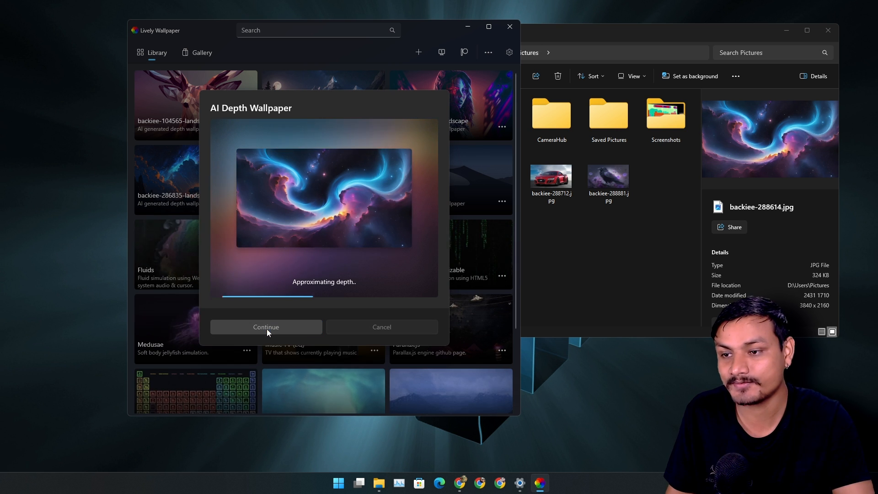
{"action": "left_click", "coordinate": [265, 327]}
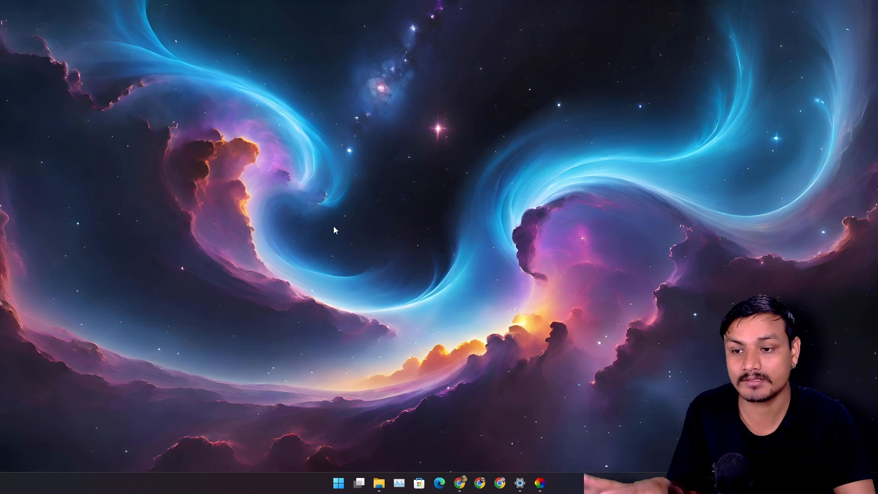
{"action": "mouse_move", "coordinate": [468, 251]}
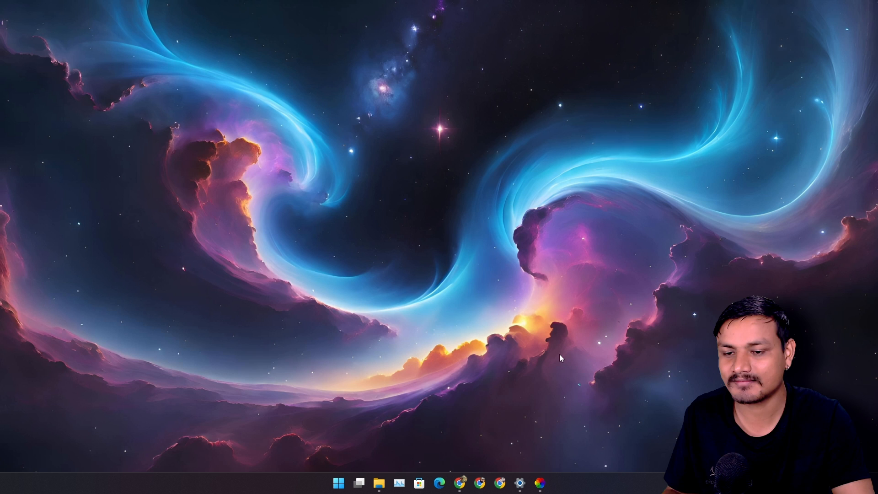
{"action": "left_click", "coordinate": [539, 483]}
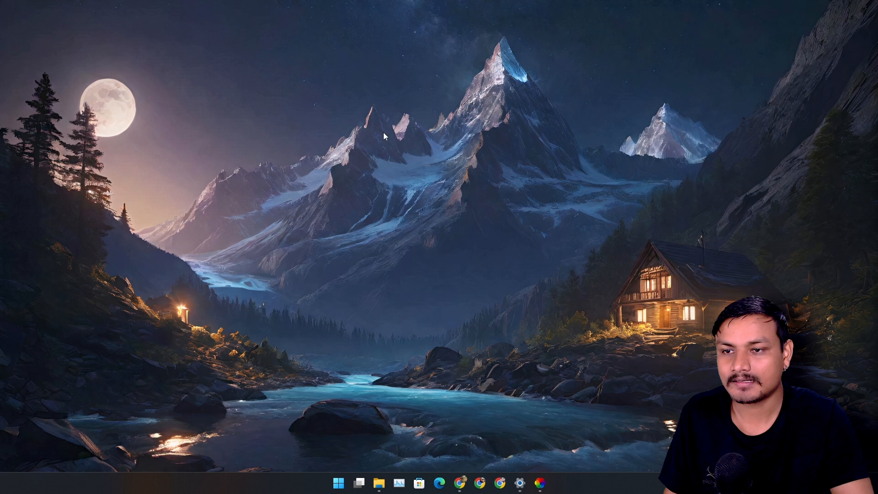
{"action": "mouse_move", "coordinate": [616, 193]}
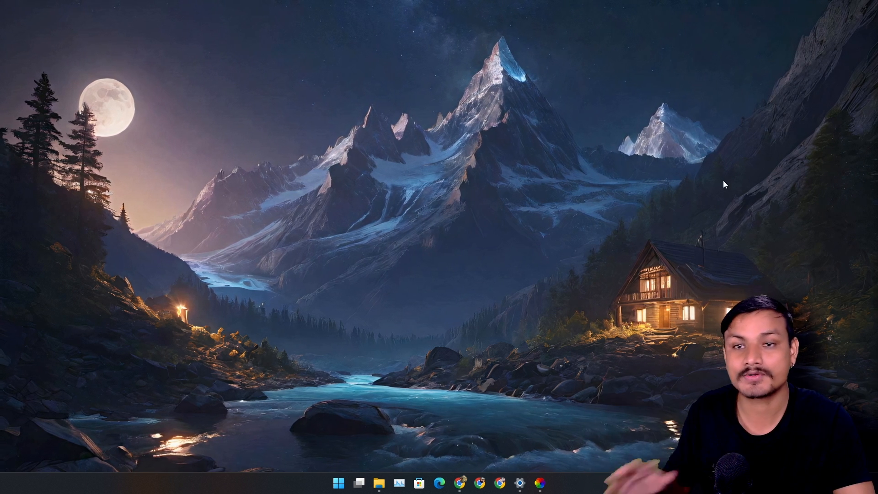
{"action": "mouse_move", "coordinate": [574, 218]}
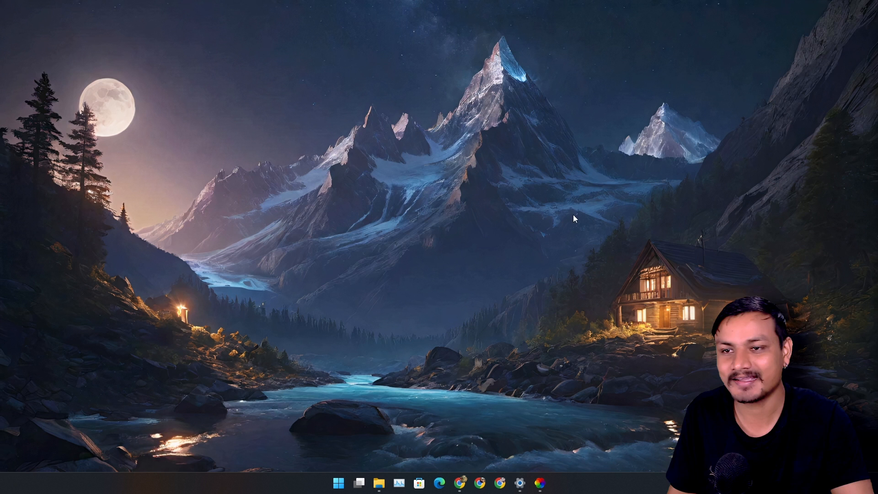
{"action": "mouse_move", "coordinate": [475, 189]}
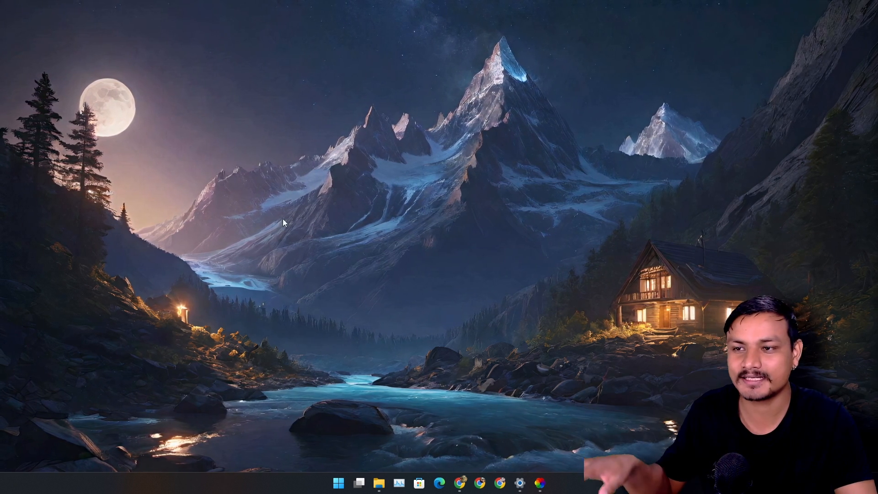
{"action": "mouse_move", "coordinate": [487, 236]}
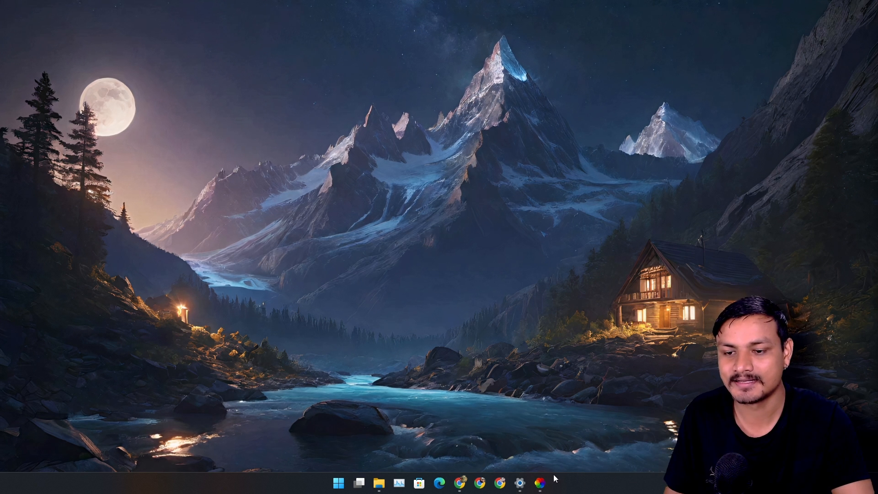
Add the red sports car JPG, let AI Depth finish, and apply it as the desktop wallpaper
{"action": "left_click", "coordinate": [540, 483]}
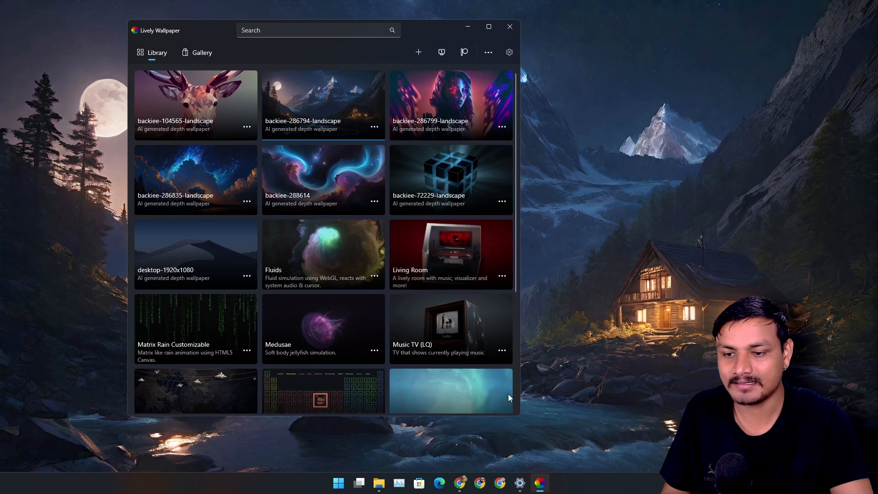
{"action": "left_click", "coordinate": [378, 484]}
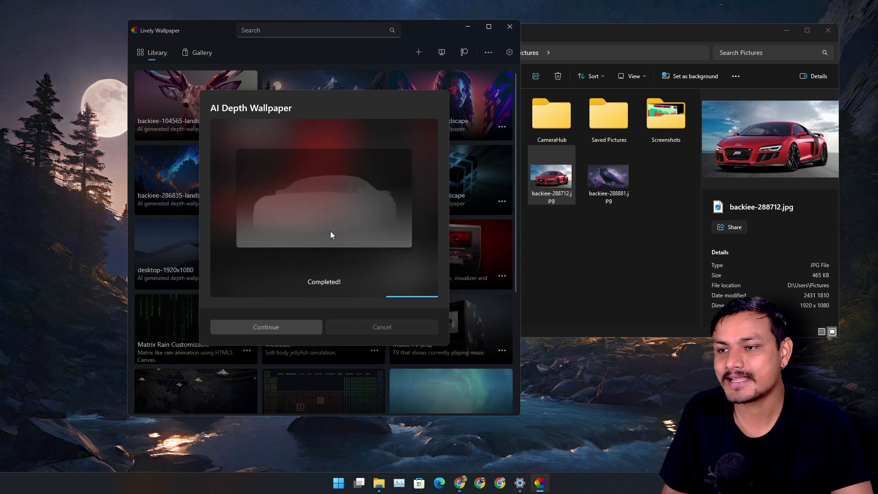
{"action": "left_click", "coordinate": [266, 327]}
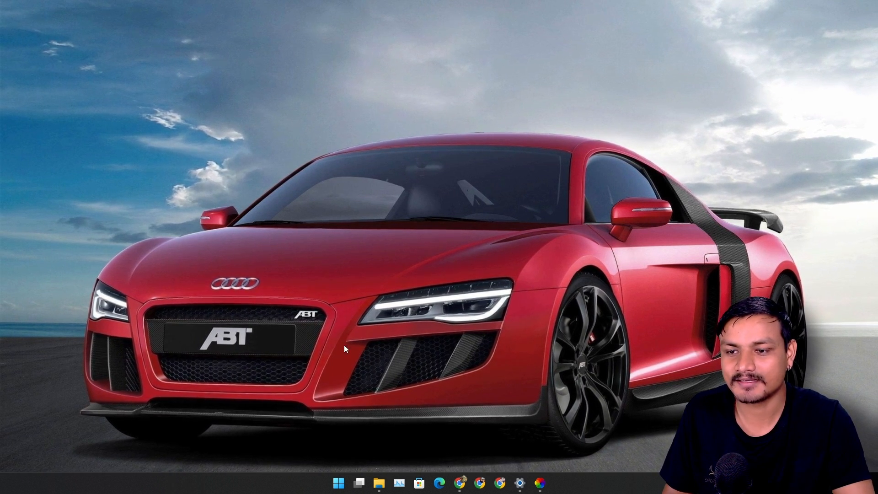
Show Lively's Gallery tab, which only displays a 'Coming soon' notice
{"action": "left_click", "coordinate": [540, 482]}
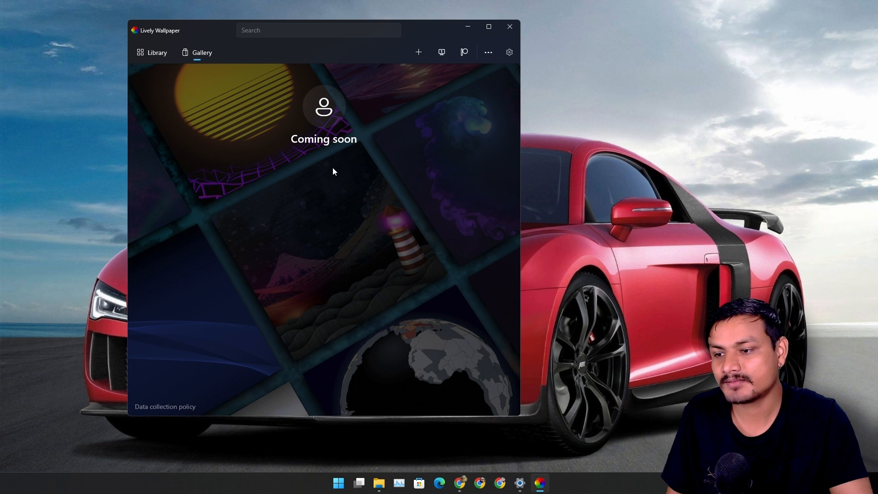
{"action": "mouse_move", "coordinate": [457, 138]}
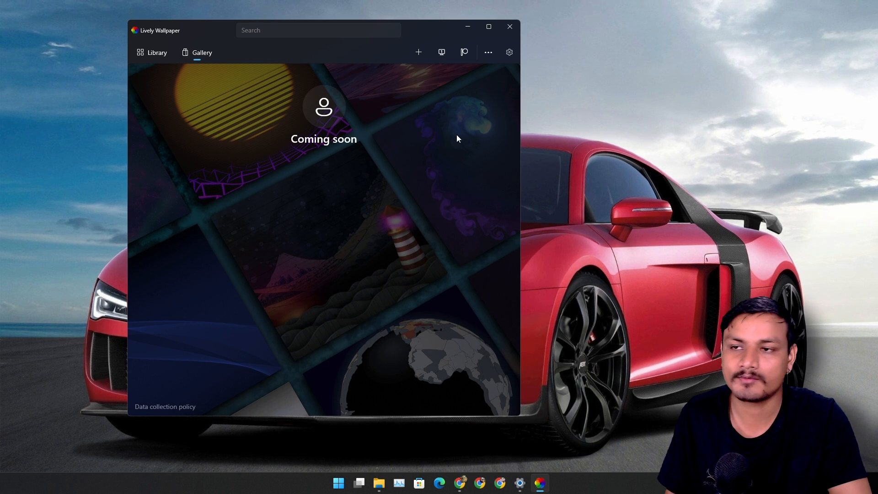
{"action": "mouse_move", "coordinate": [374, 171]}
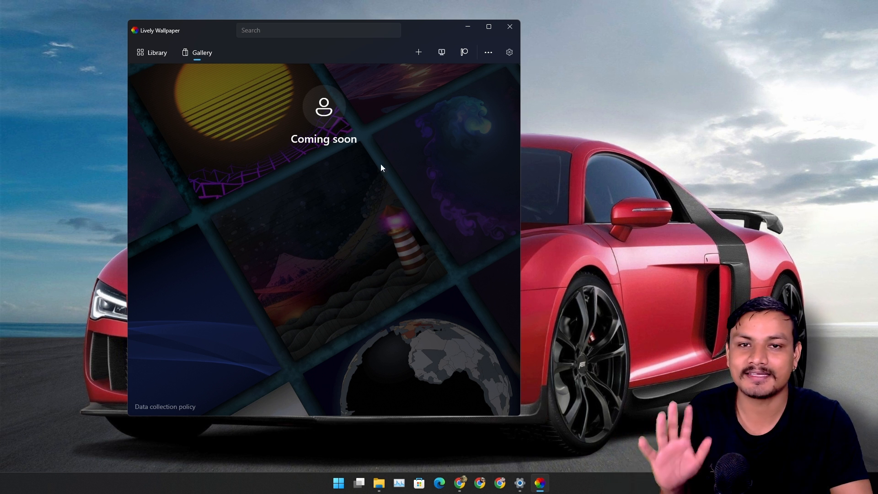
{"action": "mouse_move", "coordinate": [329, 158]}
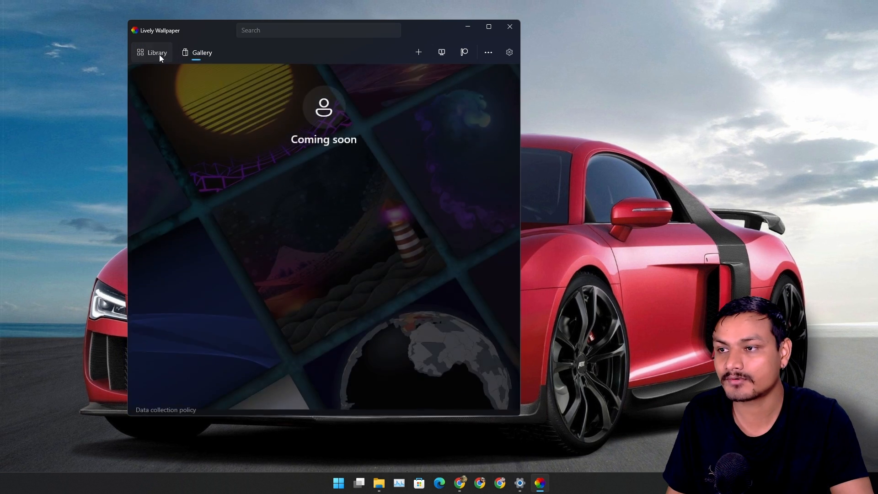
Set Matrix Rain Customizable as wallpaper with its Font Color changed from green to red
{"action": "left_click", "coordinate": [157, 52]}
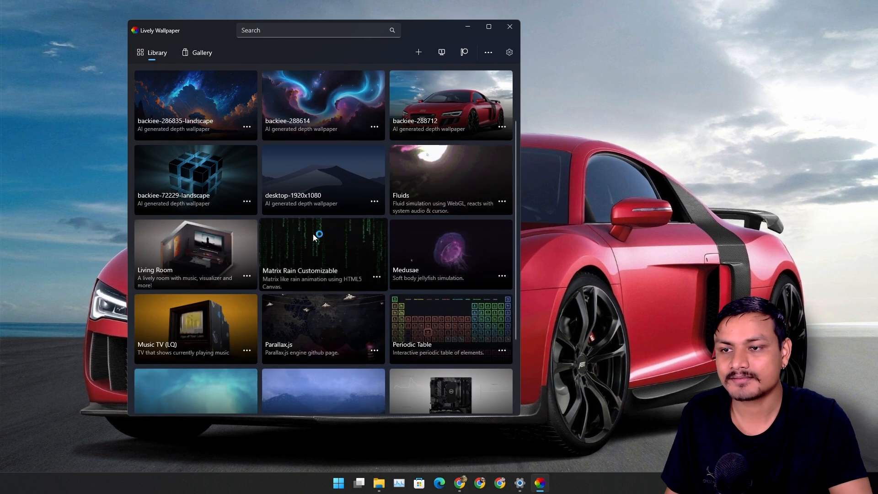
{"action": "double_click", "coordinate": [323, 253]}
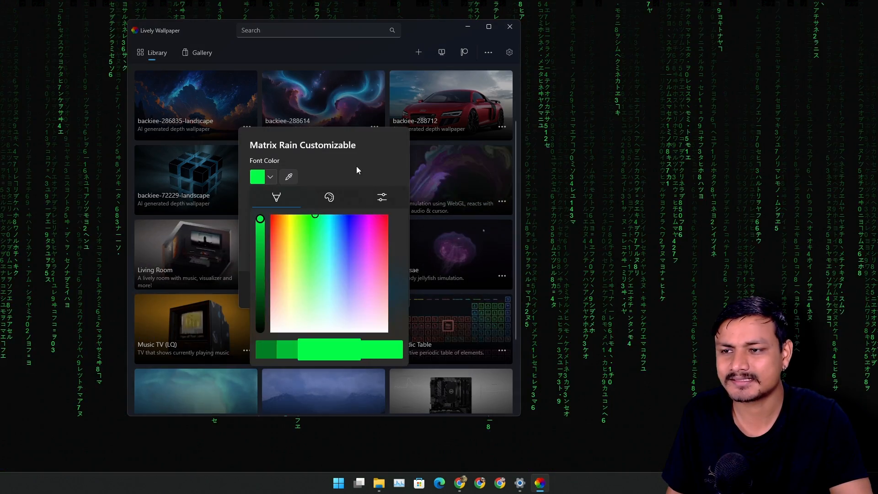
{"action": "mouse_move", "coordinate": [379, 231]}
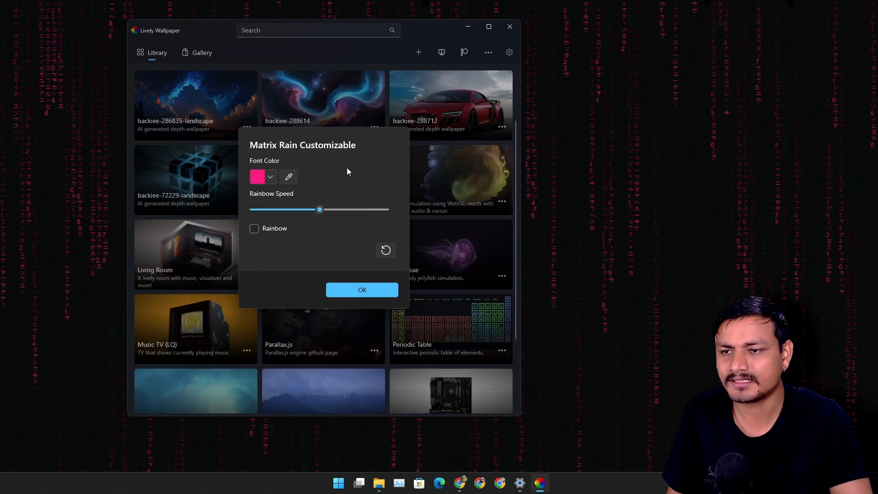
{"action": "left_click", "coordinate": [363, 290]}
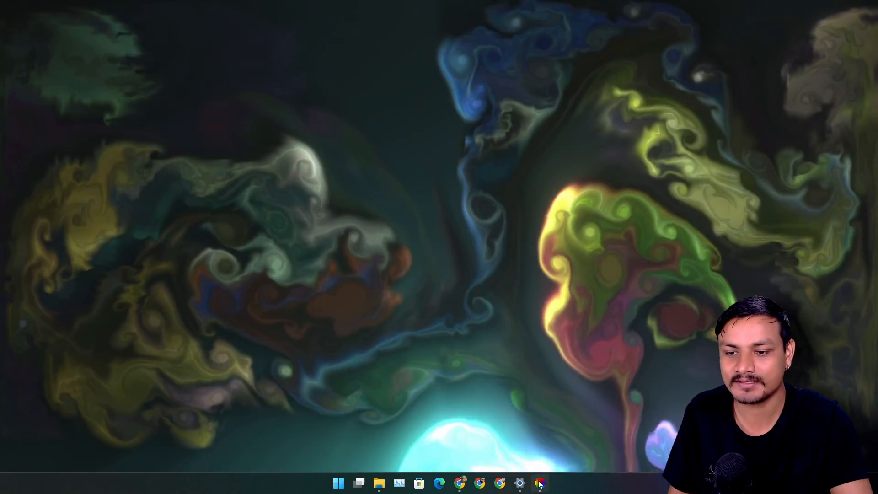
Switch the desktop to the neon hooded cyborg woman depth wallpaper
{"action": "left_click", "coordinate": [539, 483]}
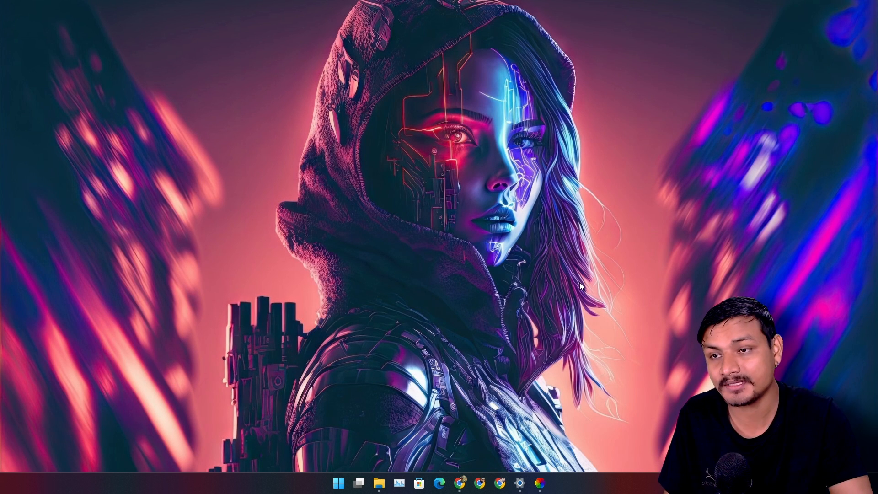
{"action": "mouse_move", "coordinate": [598, 259]}
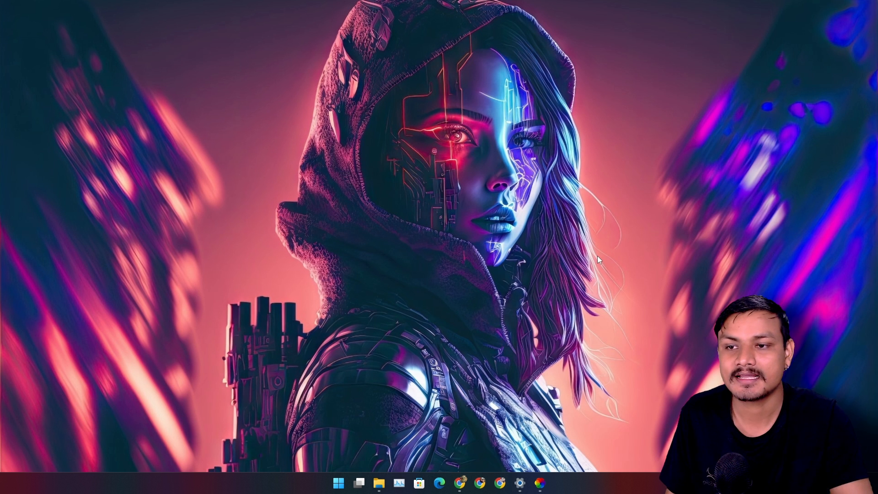